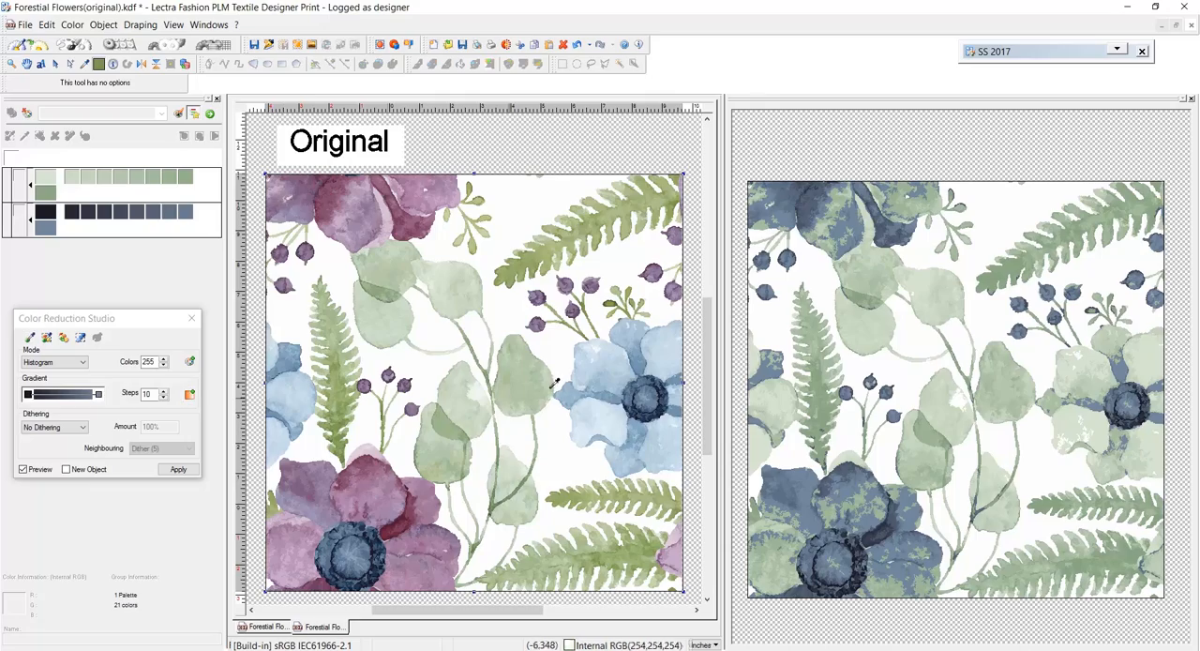
Reduce the Forestial Flowers colours and build orange-and-yellow colourway -003- from the Films palette
click(189, 394)
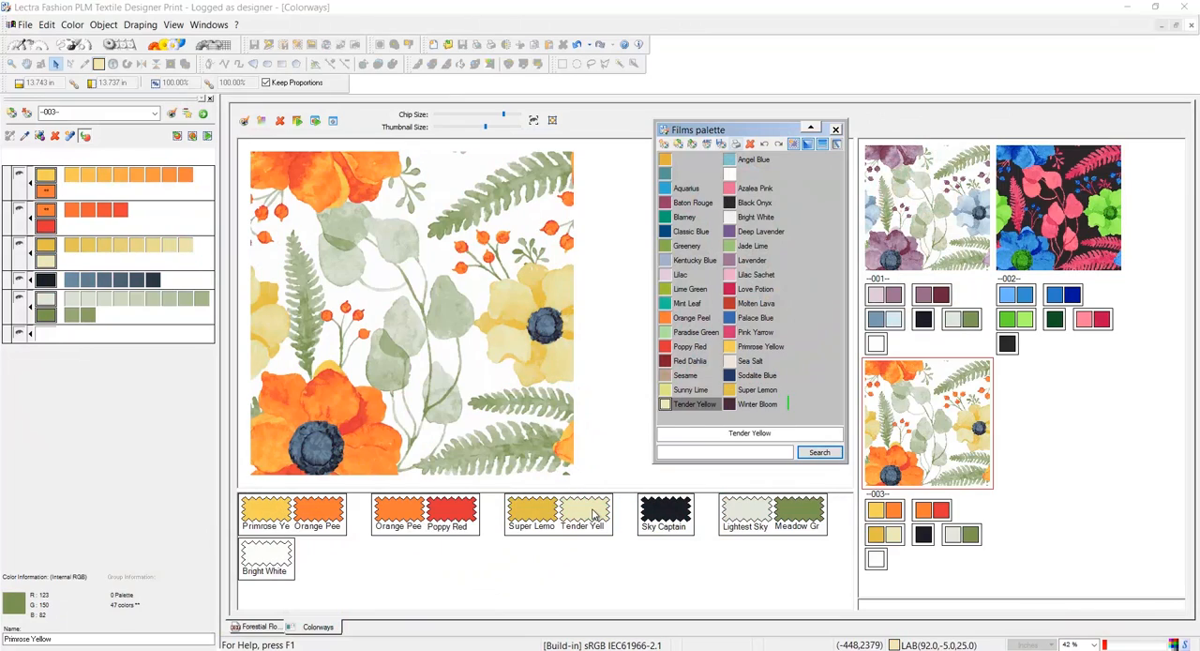
click(755, 202)
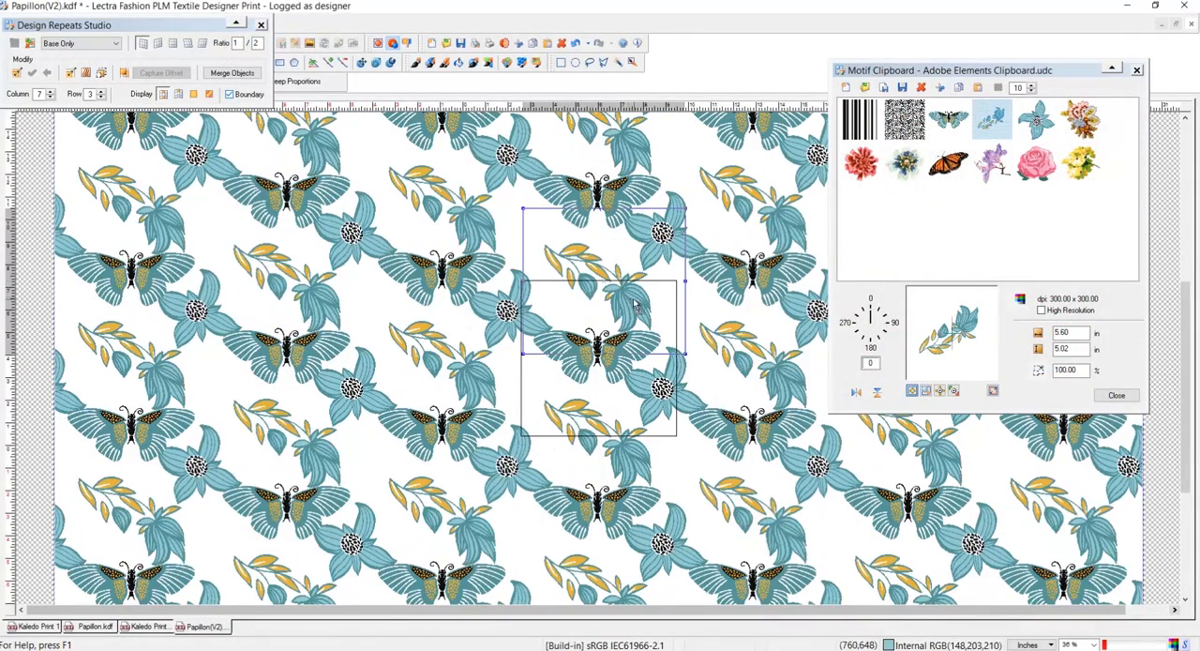
Arrange teal butterflies, flowers and yellow leaves into the Papillon repeat with Design Repeats Studio
click(899, 119)
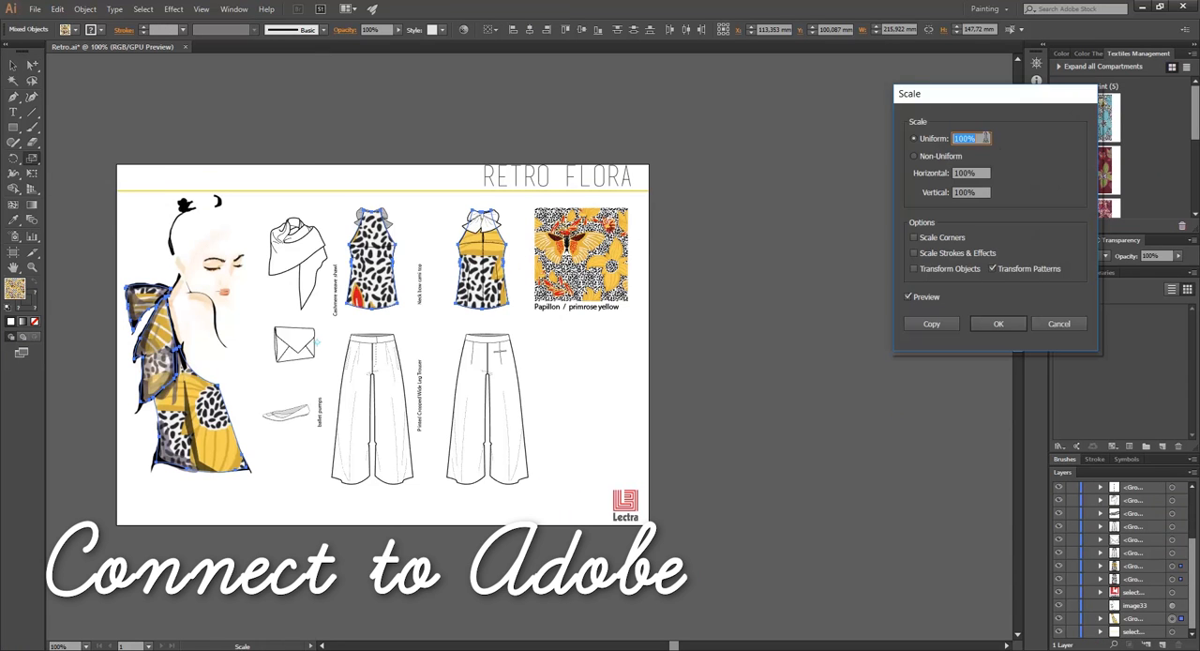
Scale the Papillon pattern on the Retro Flora garments to 10 percent
text(10)
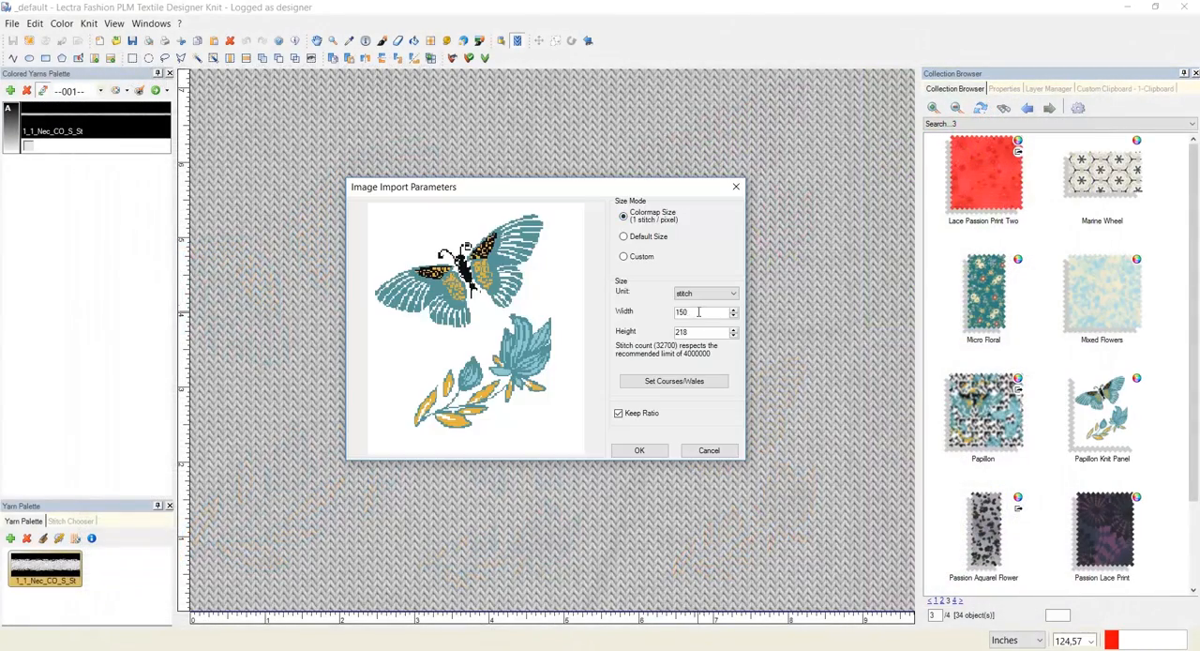
Import the butterfly motif at 150 stitches wide, keeping its ratio
click(639, 450)
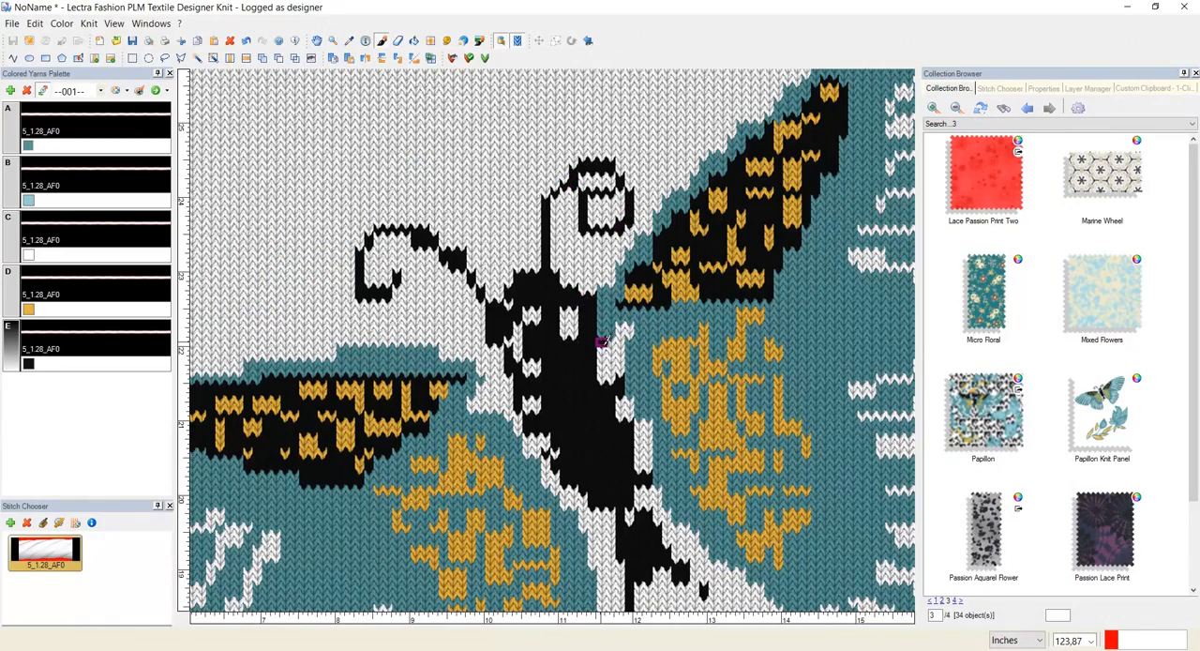
click(999, 88)
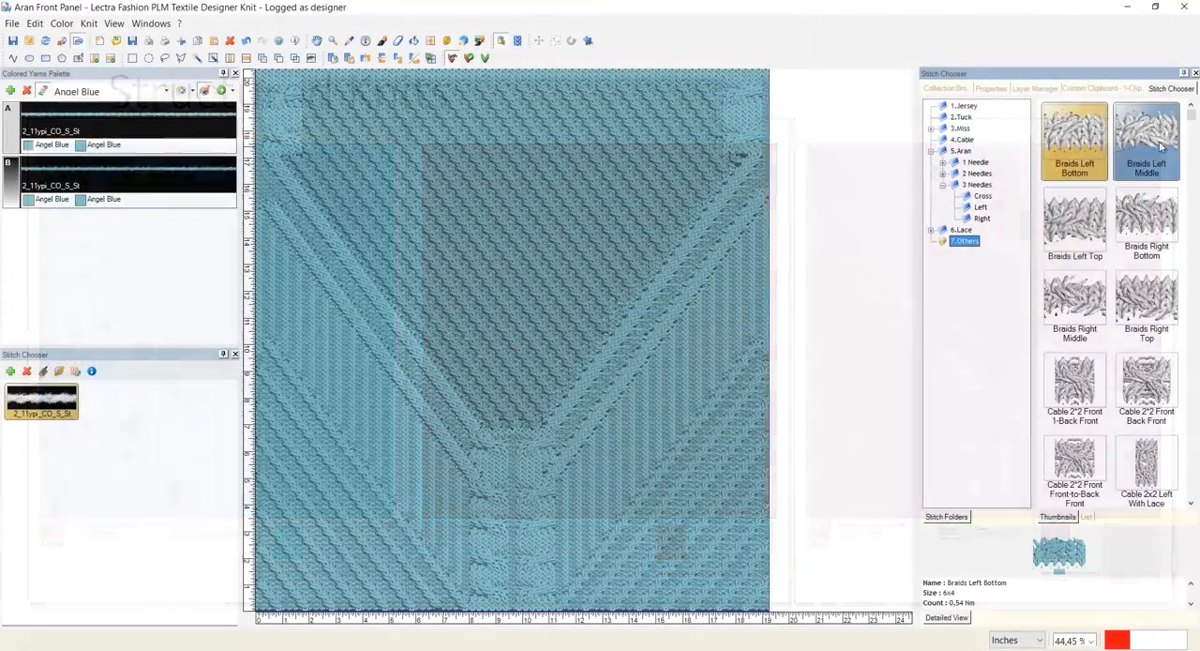
Apply the middle-left Braids stitch to the Aran Front Panel
click(963, 139)
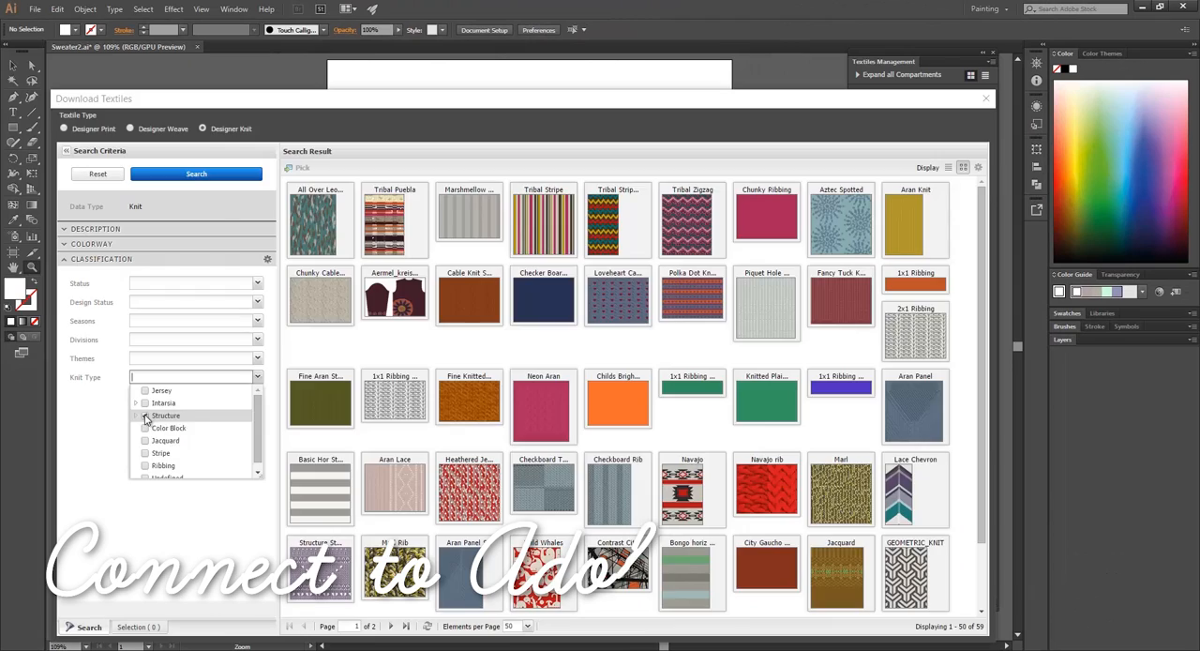
Filter the Designer Knit textiles to the Structure type in Download Textiles
click(146, 416)
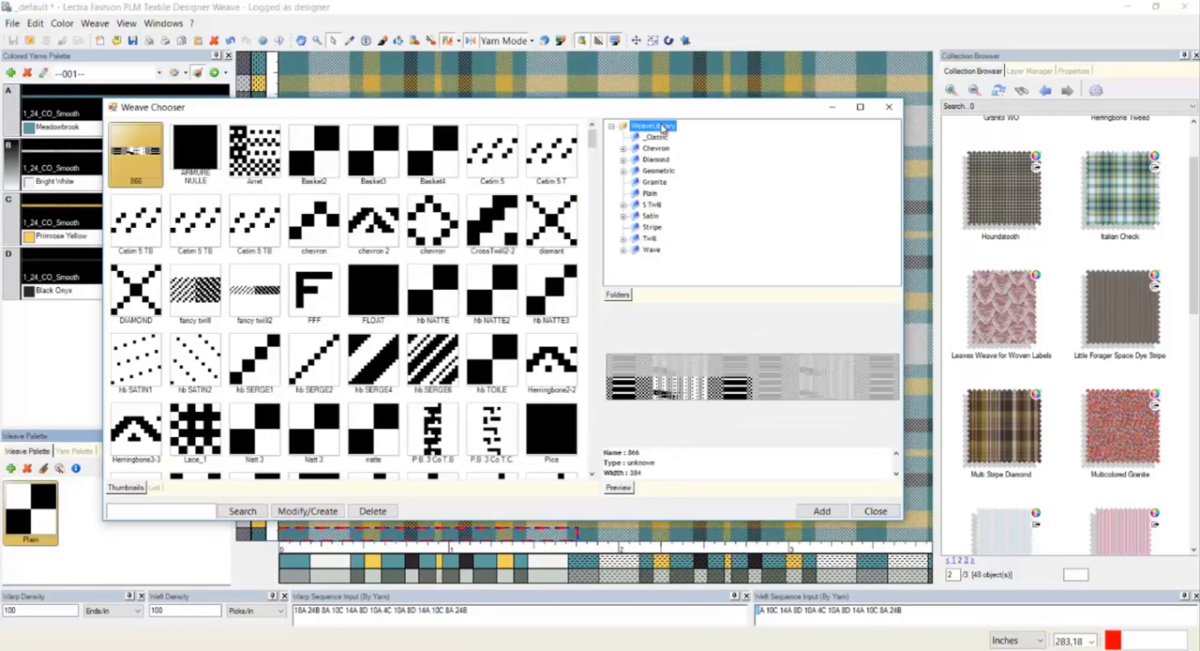
Show all weave structures from the Weave Library folder in Weave Chooser
click(633, 159)
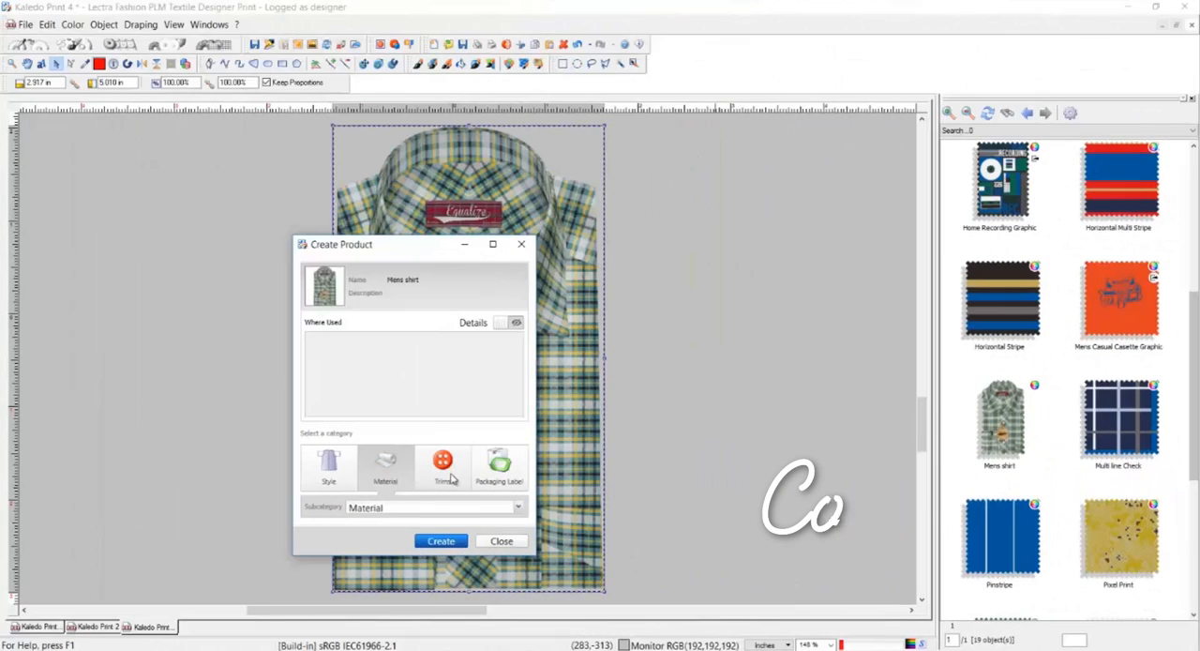
File the Mens shirt as a Packaging Label under Main Labels and open record PLM282
click(442, 466)
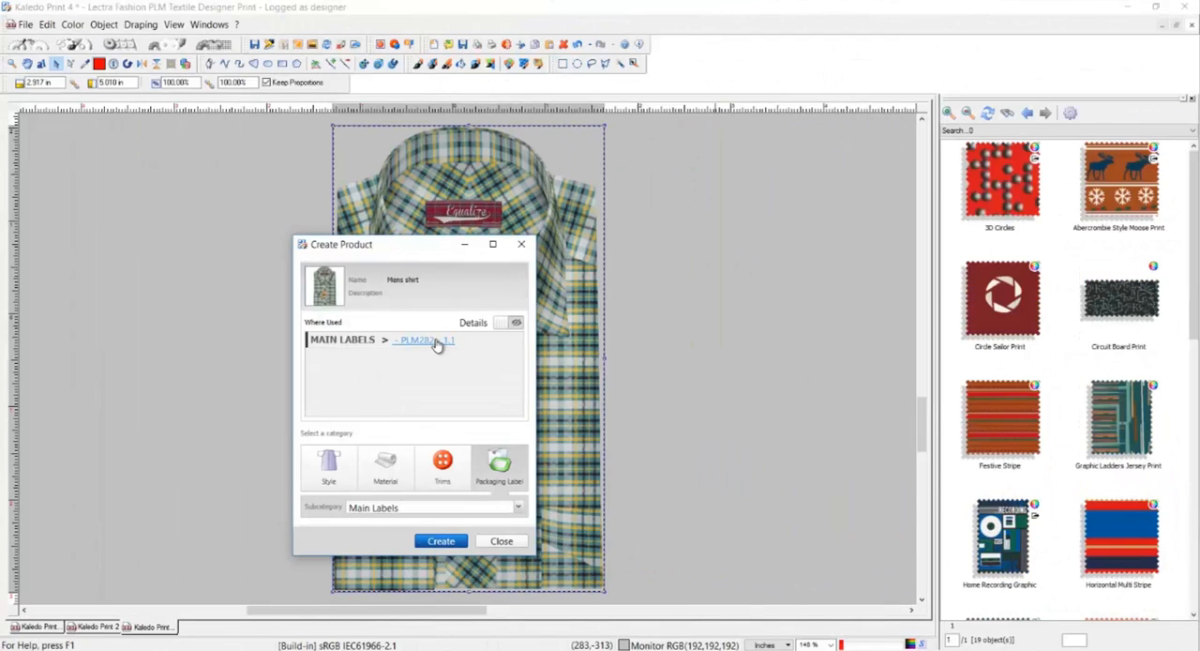
click(422, 341)
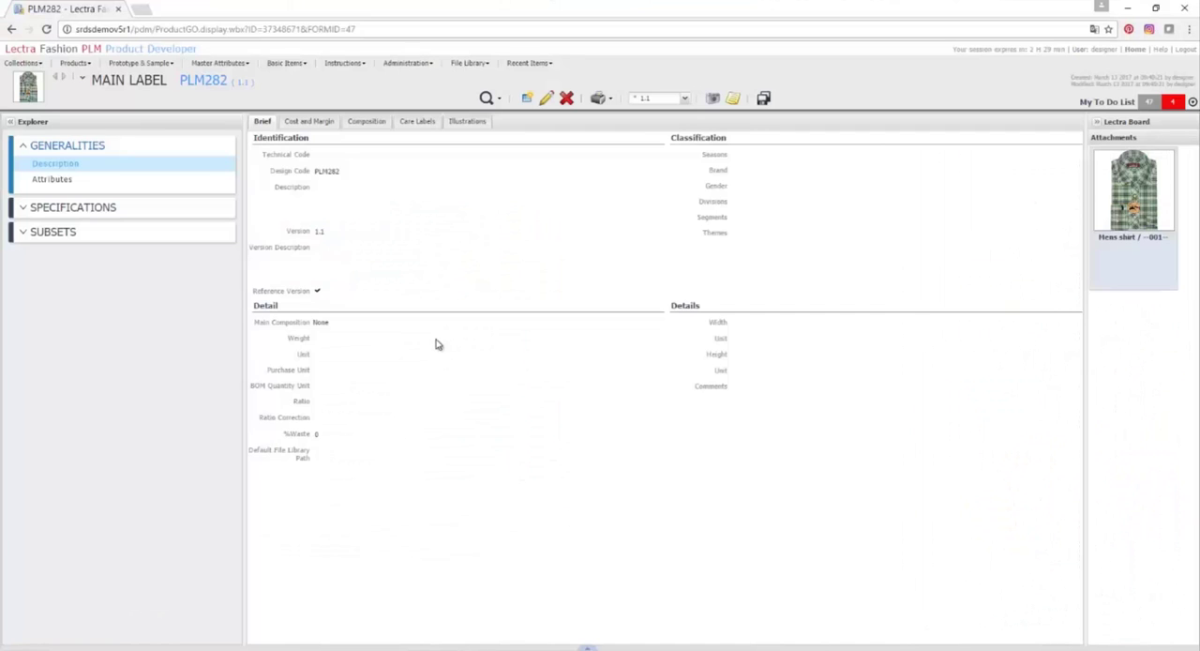